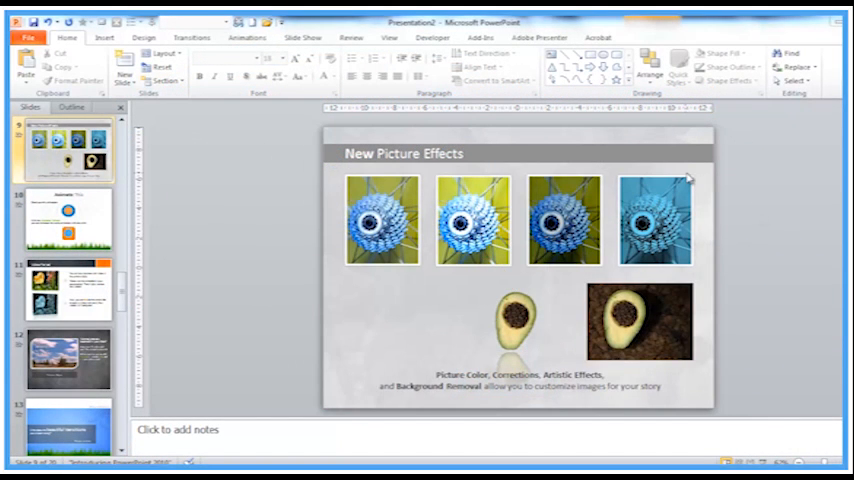
{"action": "mouse_move", "coordinate": [678, 188]}
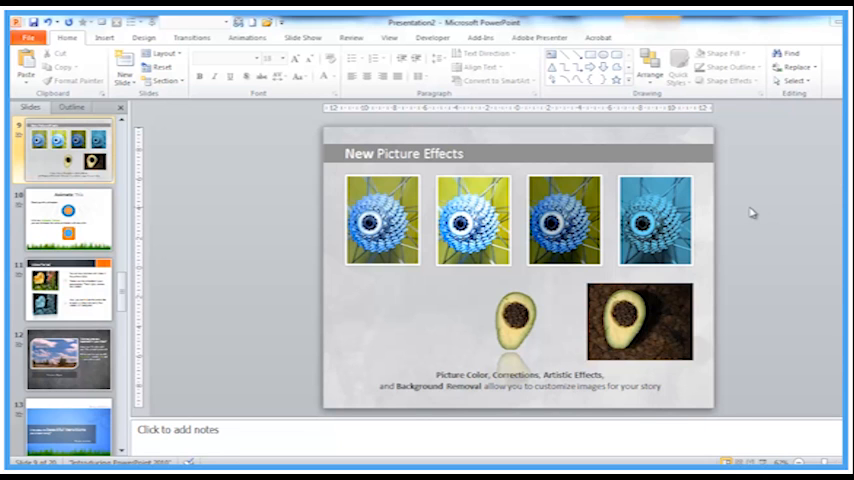
{"action": "mouse_move", "coordinate": [583, 140]}
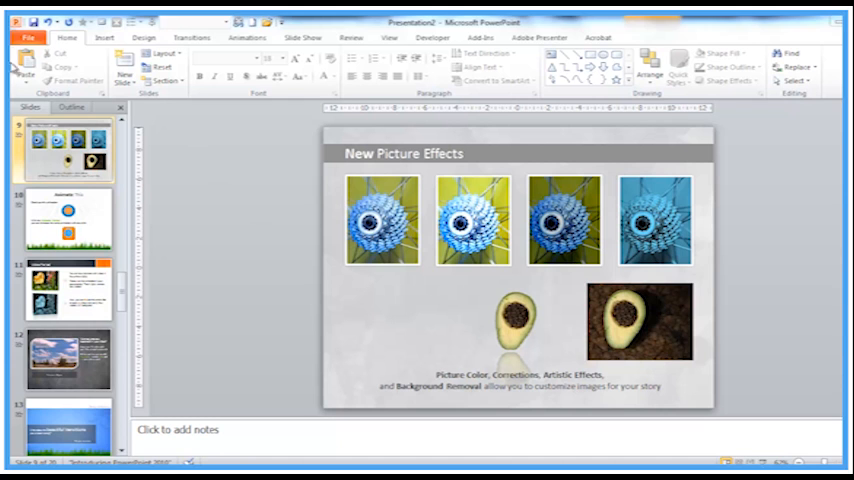
Save the presentation as a JPEG File Interchange Format image named 'New Picture Effects'
{"action": "left_click", "coordinate": [25, 37]}
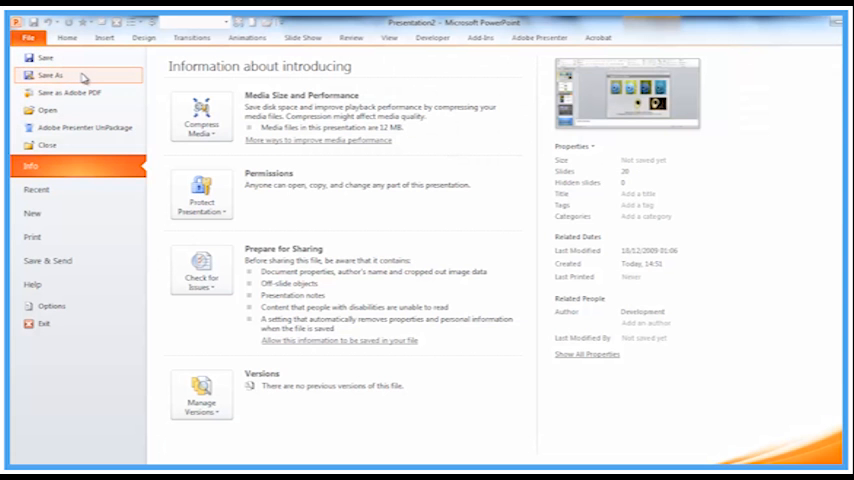
{"action": "left_click", "coordinate": [47, 74]}
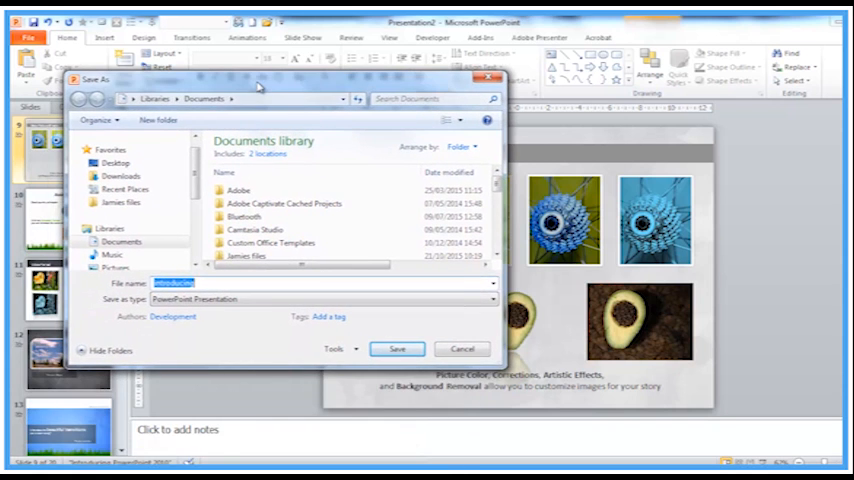
{"action": "type", "text": "New P"}
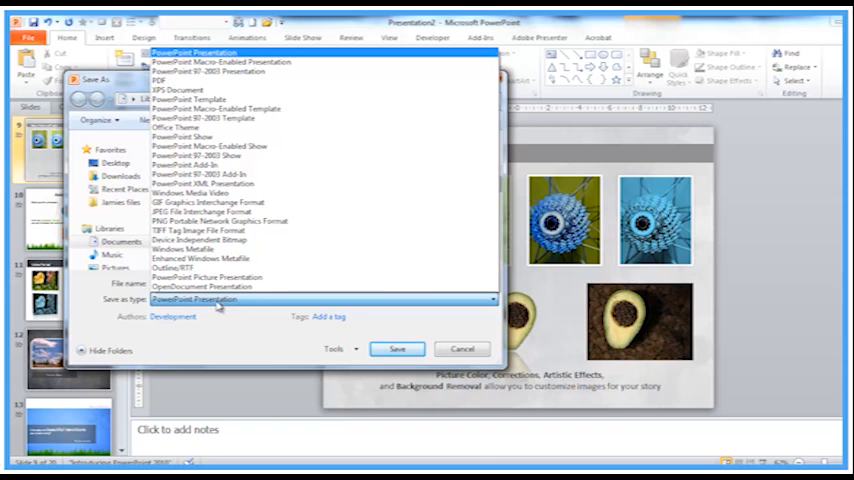
{"action": "mouse_move", "coordinate": [230, 65]}
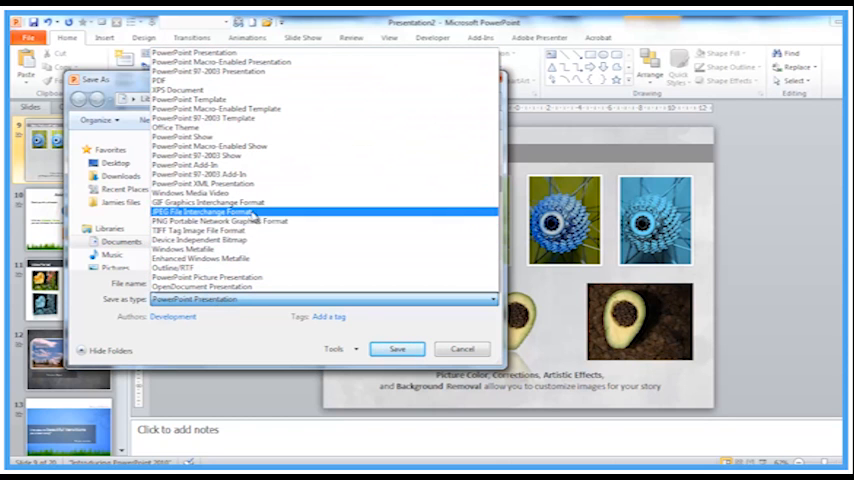
{"action": "left_click", "coordinate": [200, 211]}
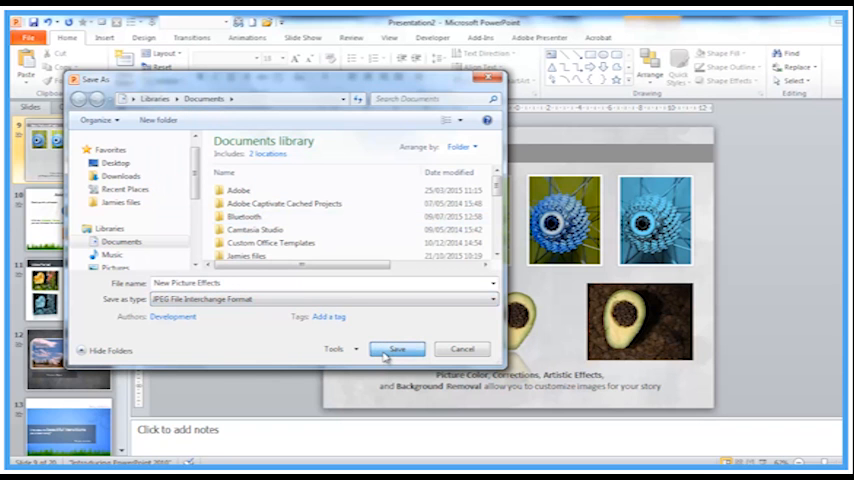
{"action": "left_click", "coordinate": [396, 348]}
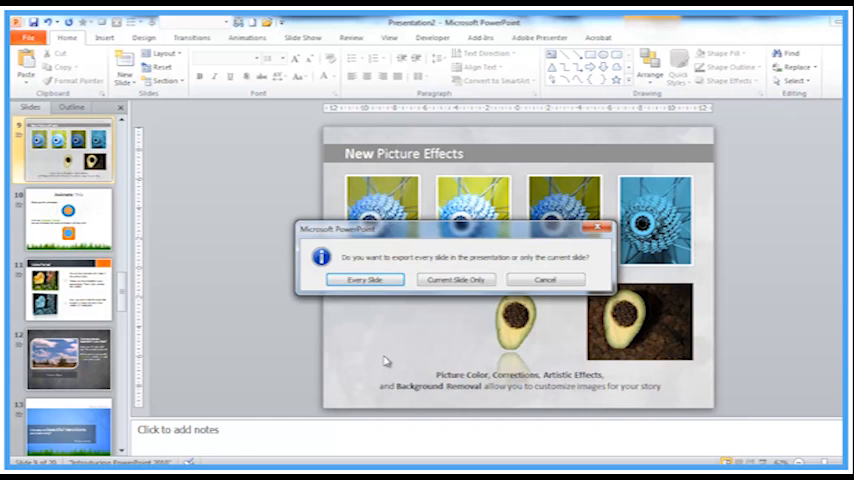
{"action": "mouse_move", "coordinate": [433, 272]}
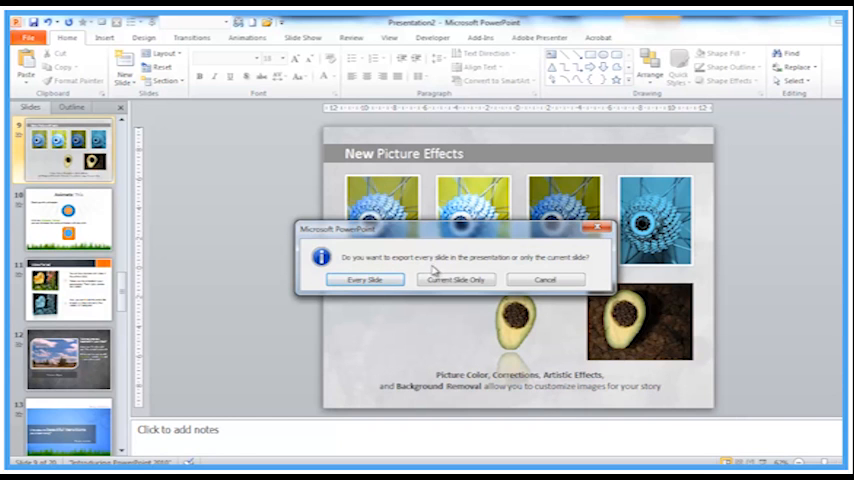
{"action": "mouse_move", "coordinate": [567, 279]}
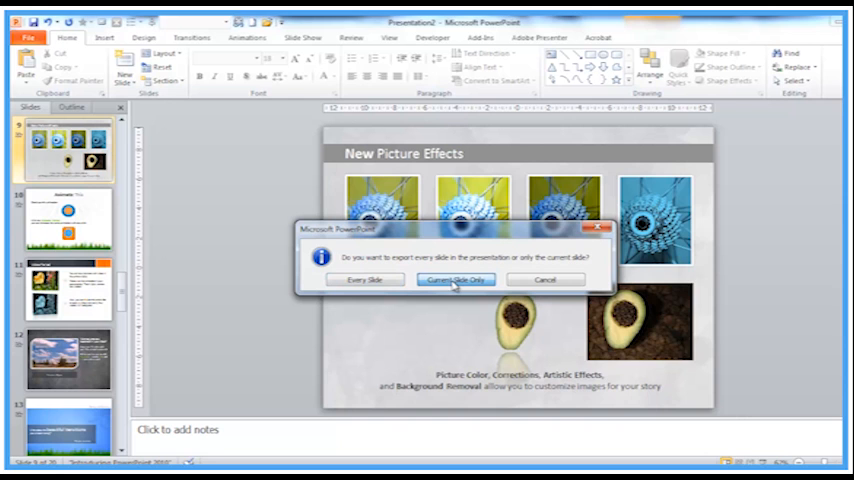
Export only the current slide as the JPEG image
{"action": "left_click", "coordinate": [455, 279]}
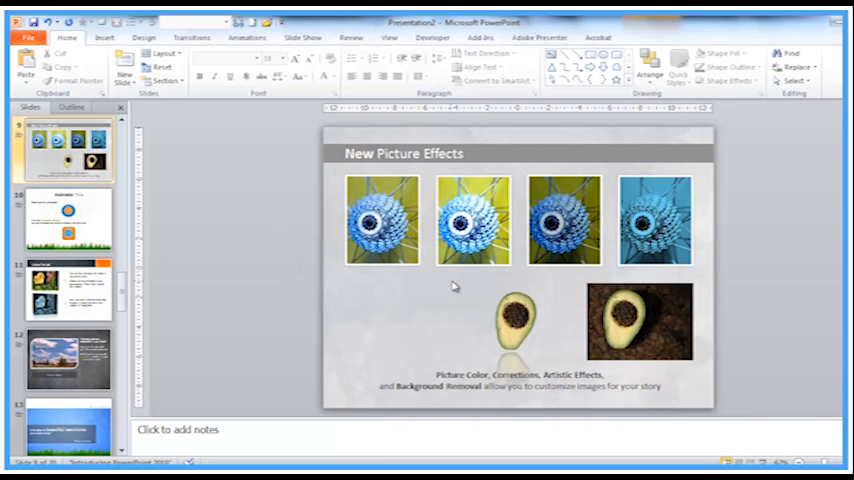
{"action": "mouse_move", "coordinate": [362, 291]}
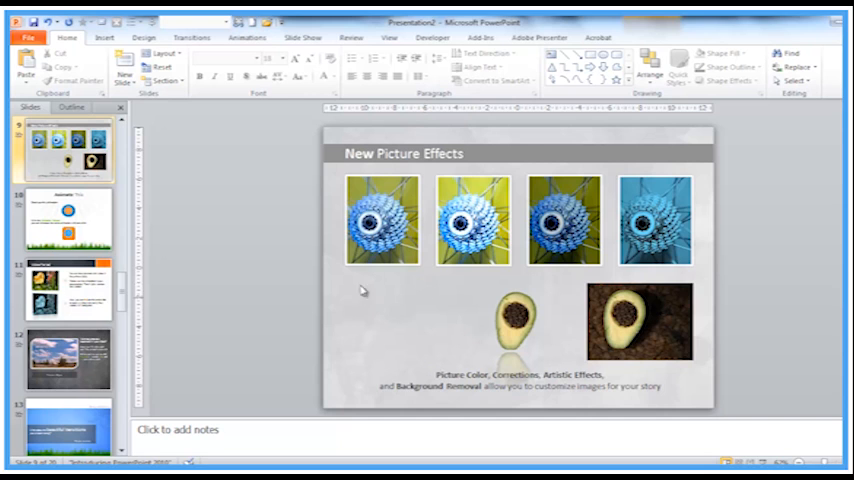
{"action": "mouse_move", "coordinate": [408, 282]}
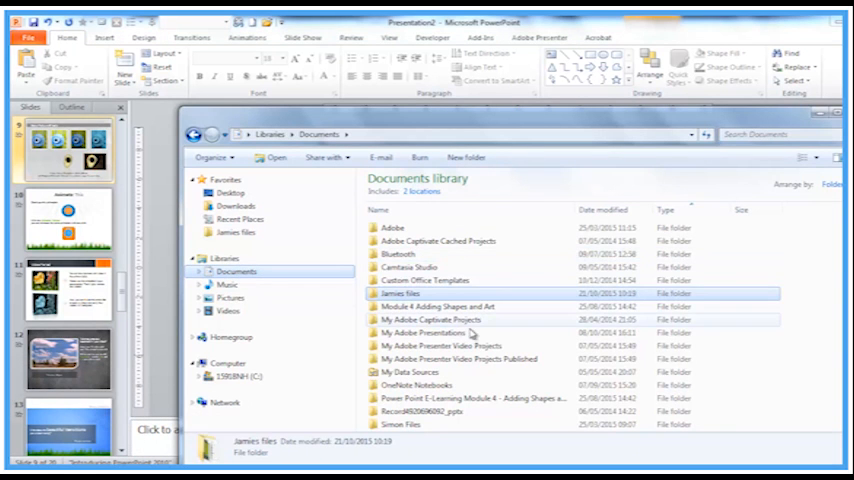
Find New Picture Effects in the Documents library and open it in Windows Live Photo Gallery
{"action": "scroll", "scroll_direction": "down", "scroll_amount": 3}
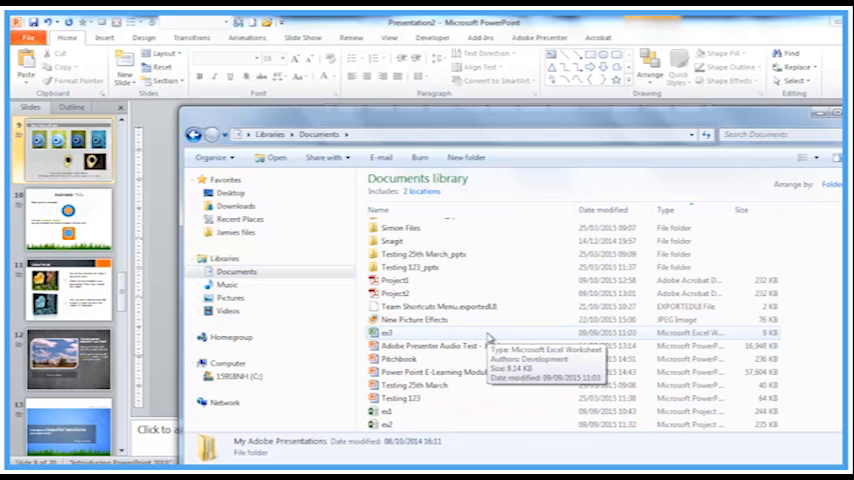
{"action": "left_click", "coordinate": [413, 319]}
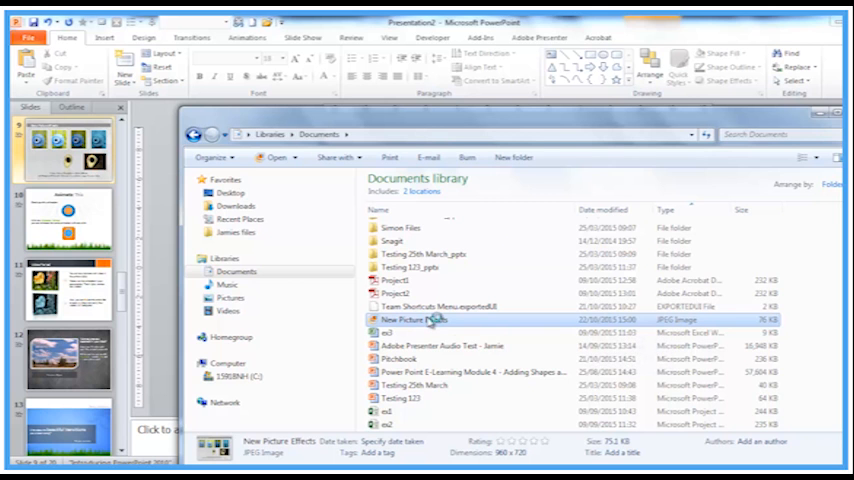
{"action": "double_click", "coordinate": [408, 319]}
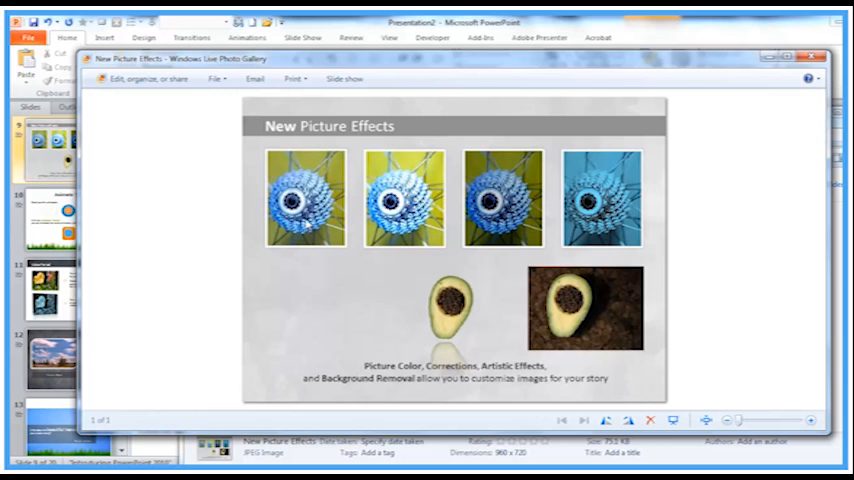
{"action": "mouse_move", "coordinate": [691, 326]}
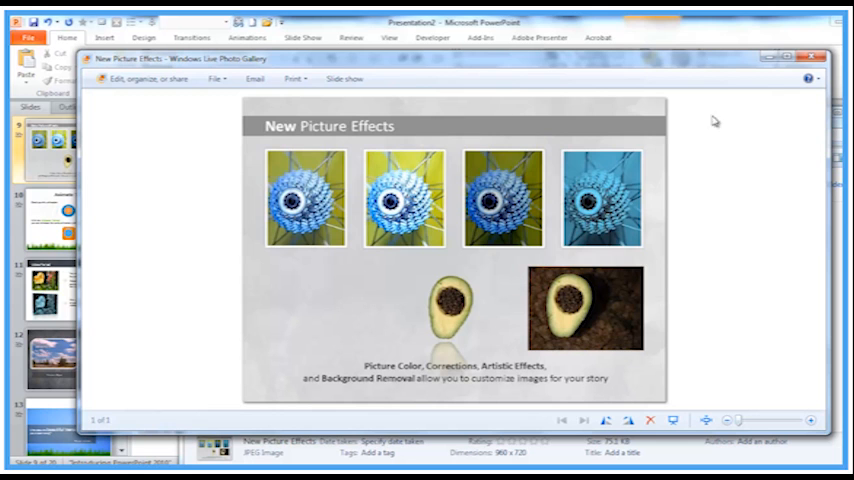
{"action": "mouse_move", "coordinate": [659, 181]}
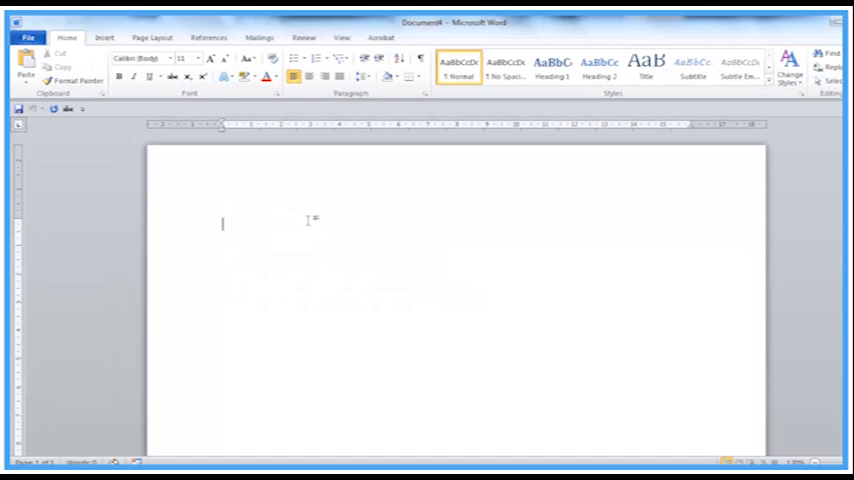
Type the heading 'Graphic' at the top of the new Word document
{"action": "type", "text": "Grap"}
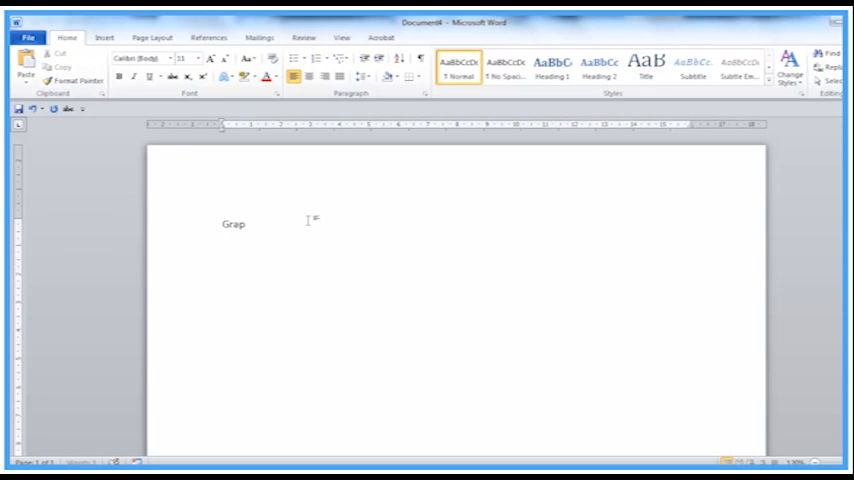
{"action": "type", "text": "hic"}
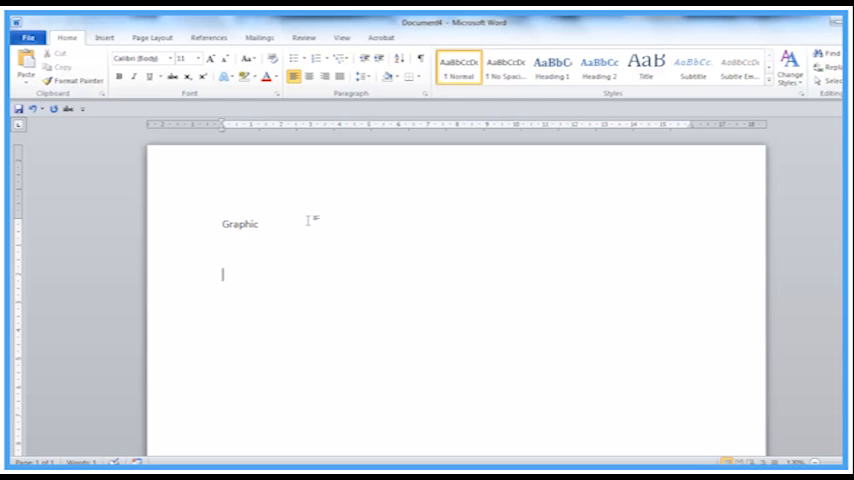
{"action": "left_click", "coordinate": [99, 33]}
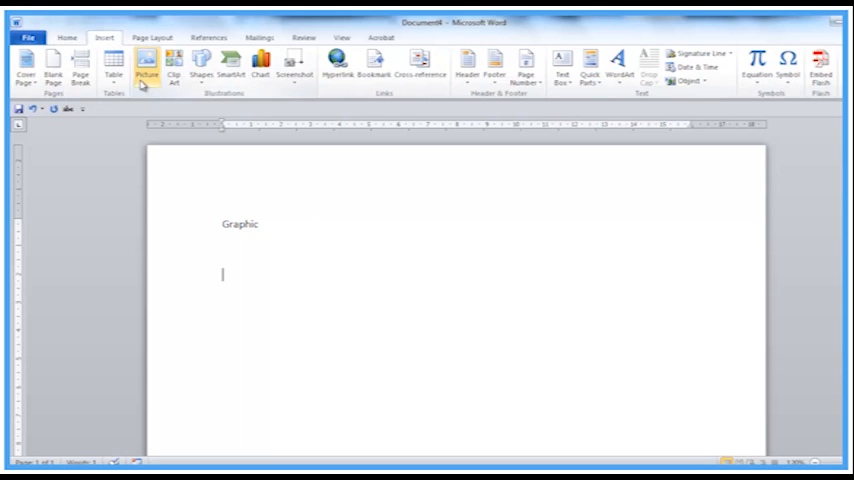
Insert the New Picture Effects picture from the Documents library beneath the Graphic heading
{"action": "left_click", "coordinate": [155, 62]}
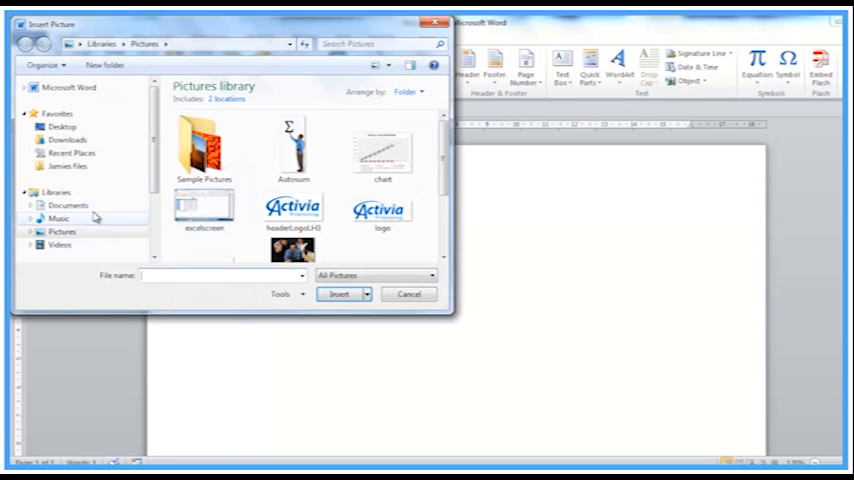
{"action": "left_click", "coordinate": [60, 204]}
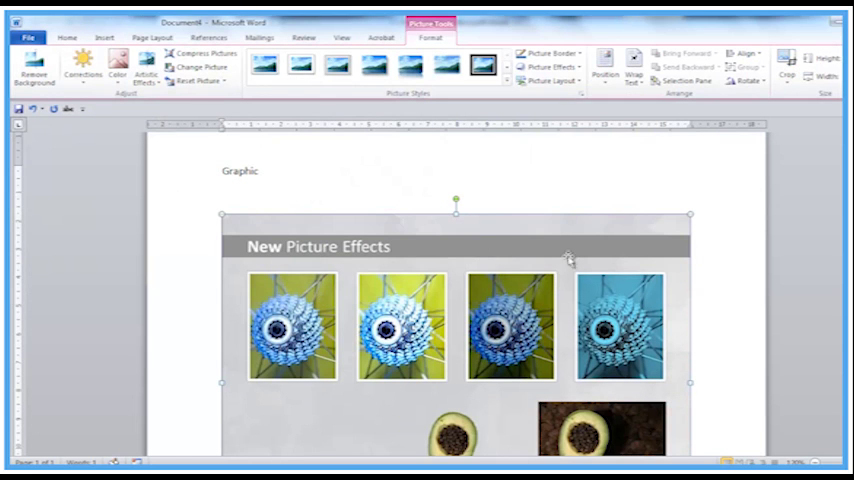
{"action": "scroll", "scroll_direction": "down", "scroll_amount": 3}
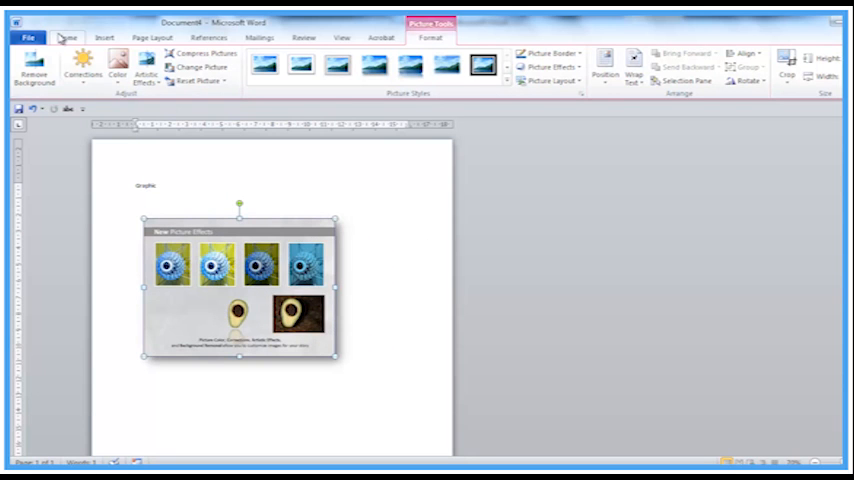
{"action": "left_click", "coordinate": [66, 33]}
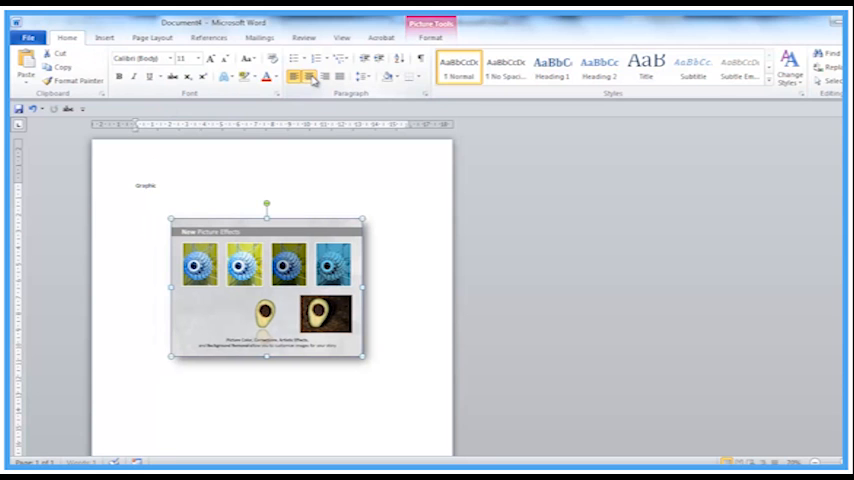